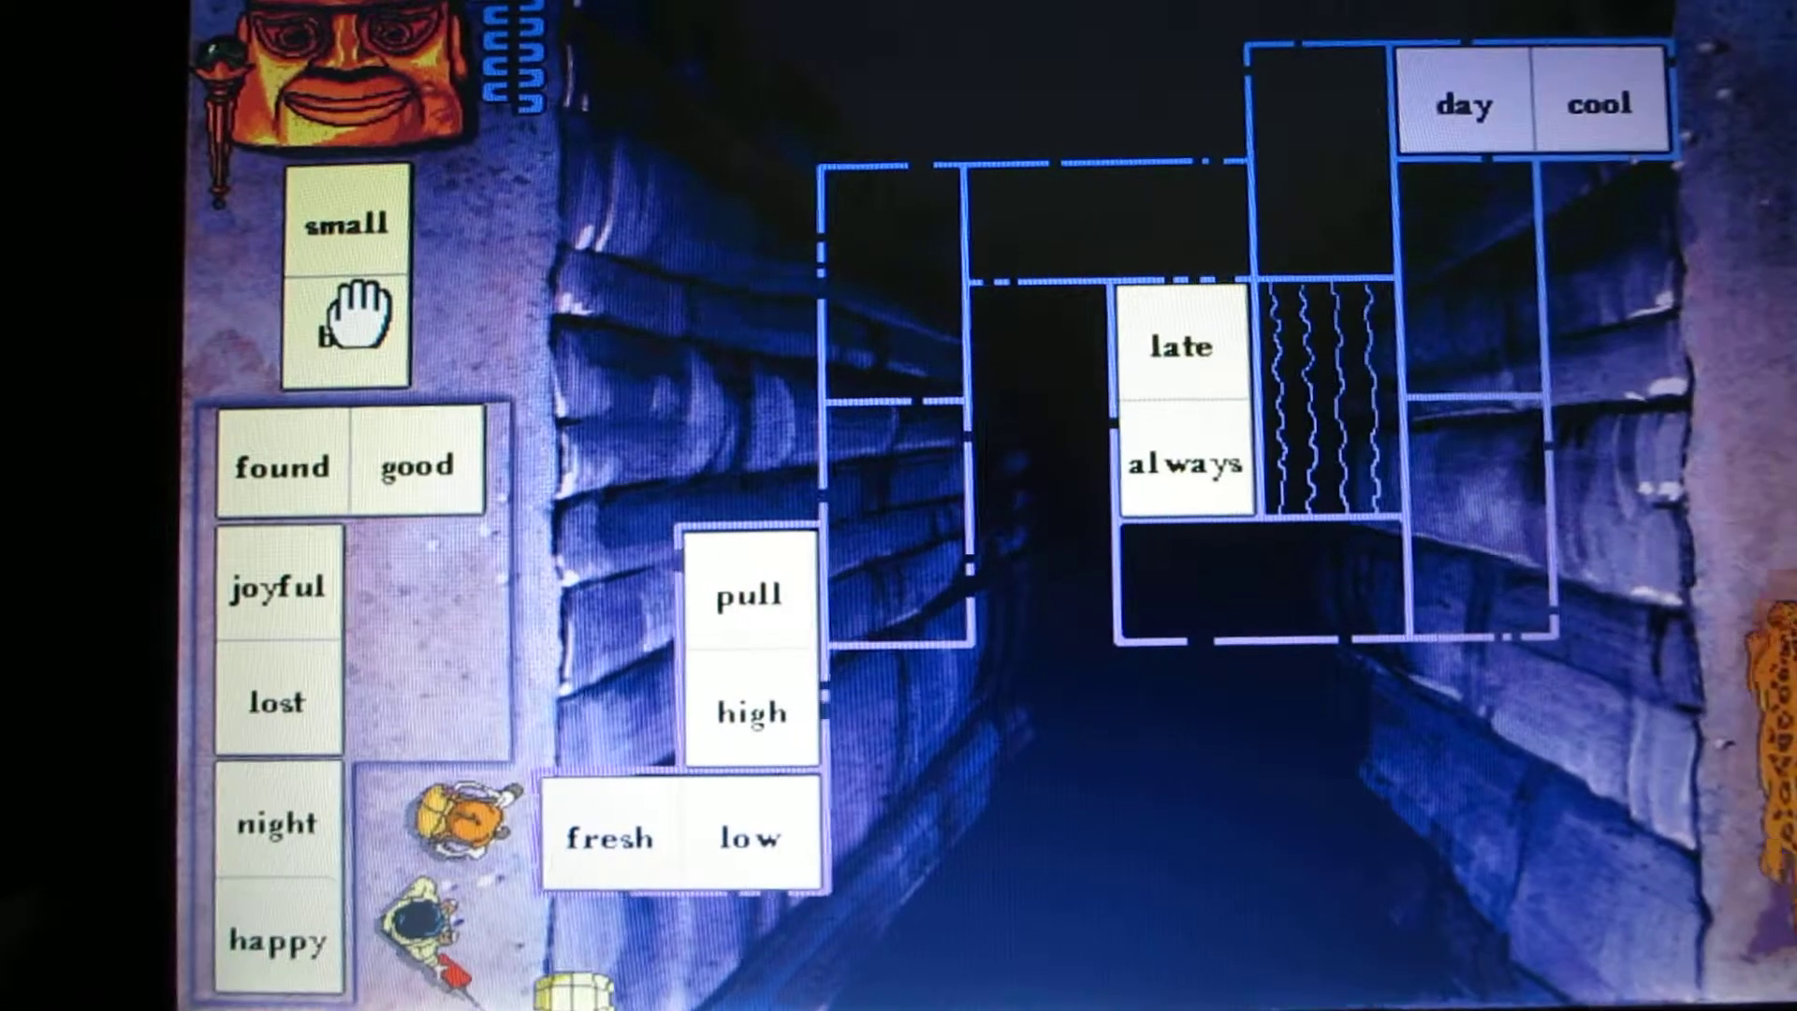
Place the small/bad stone on the bridge outline and carry found/good toward the bridge.
{"action": "left_click_drag", "start_coordinate": [345, 292], "coordinate": [936, 486]}
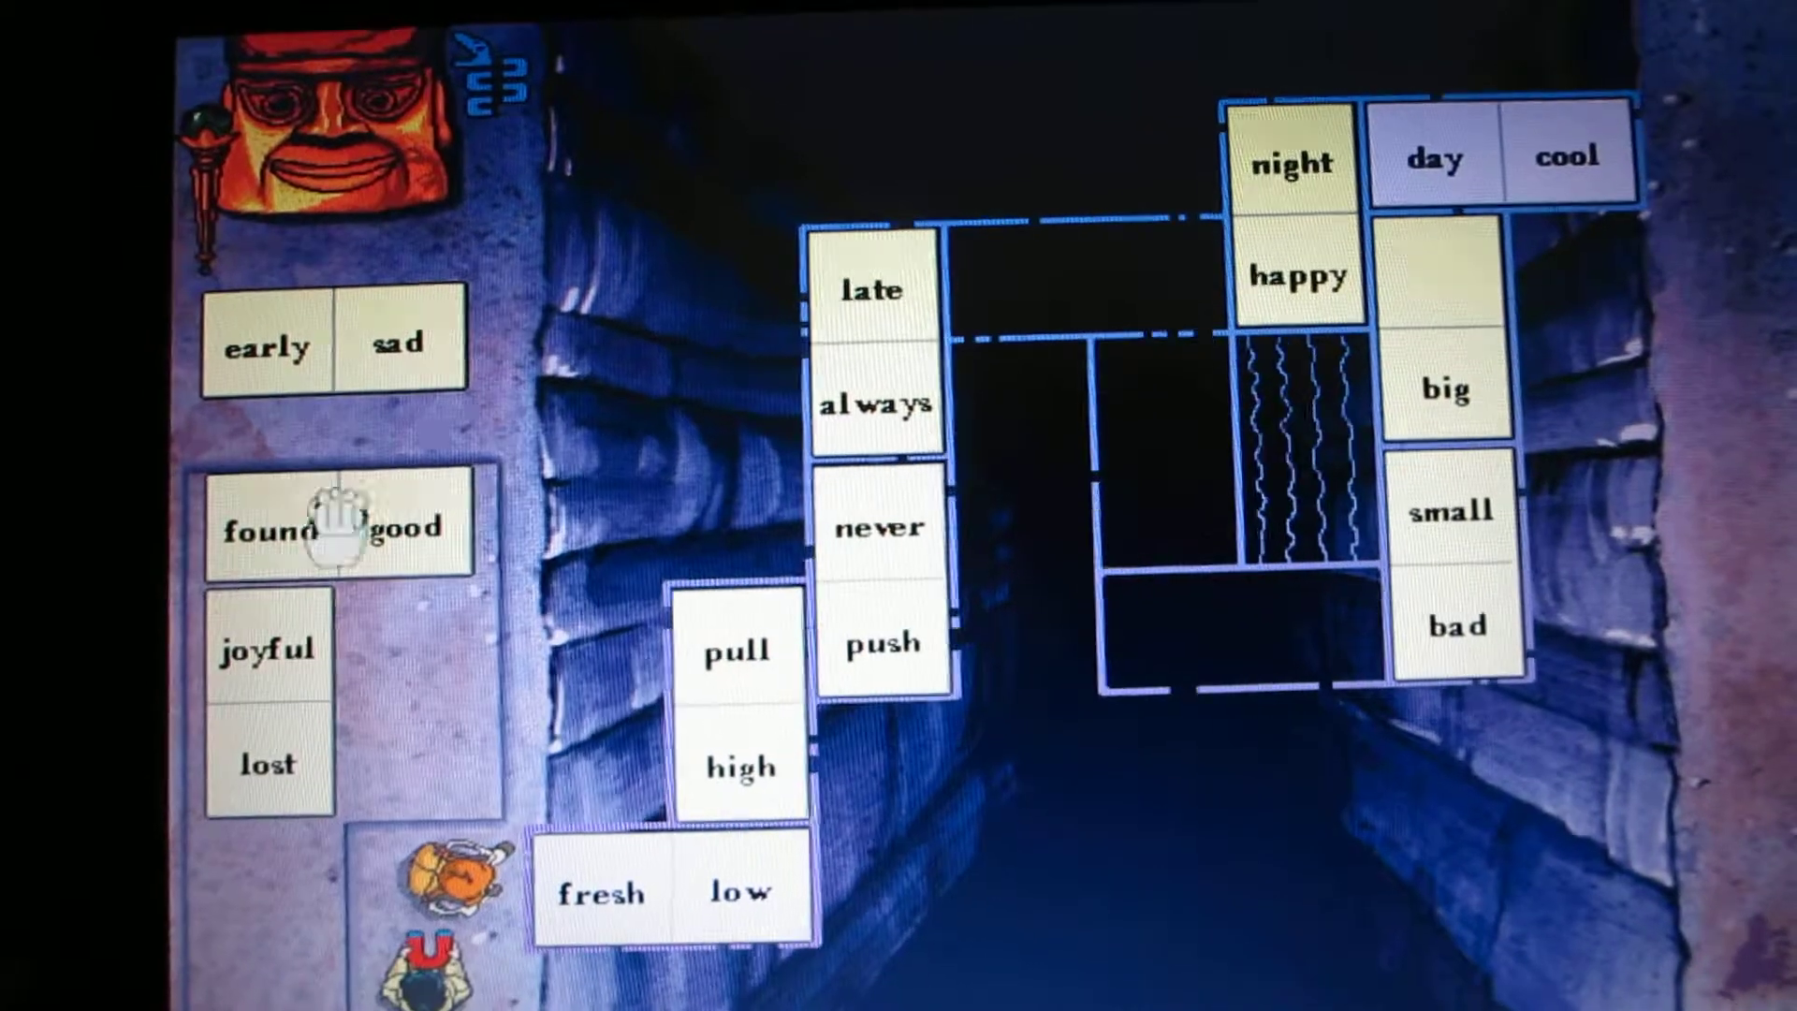
{"action": "left_click_drag", "start_coordinate": [339, 522], "coordinate": [1015, 636]}
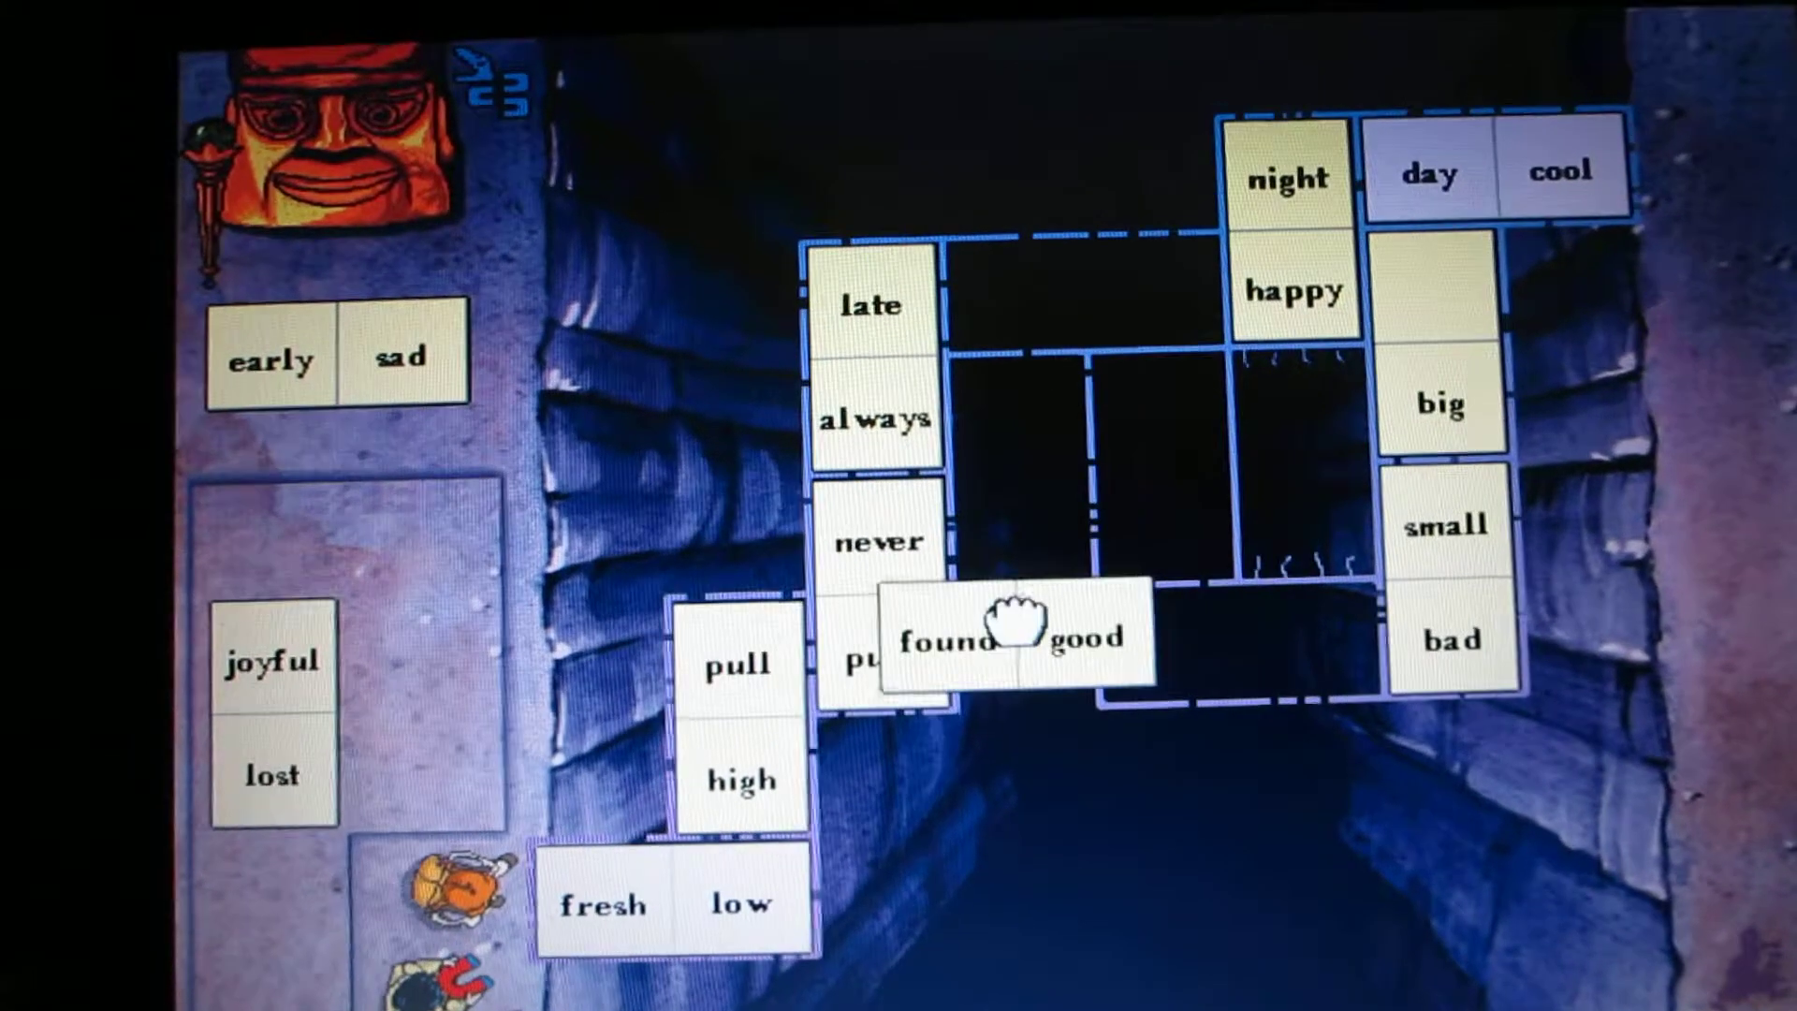